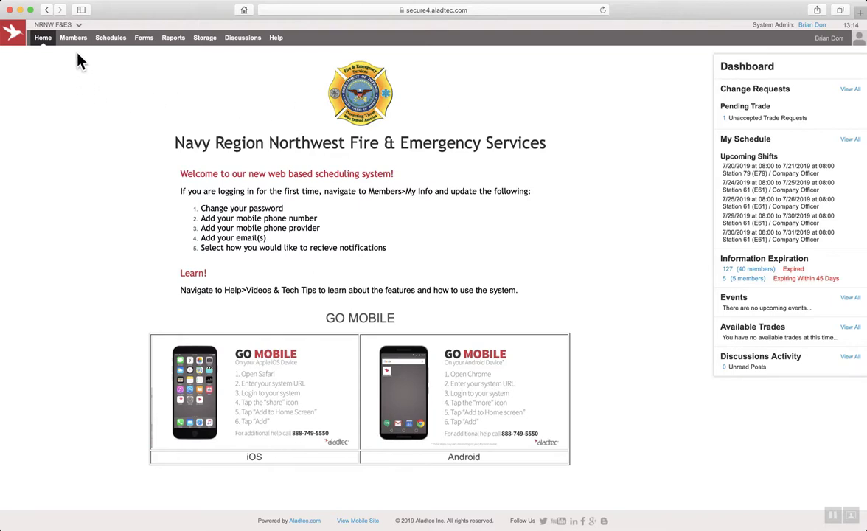
- Open the Member Database from the Members menu to list all 52 members
{"action": "left_click", "coordinate": [73, 38]}
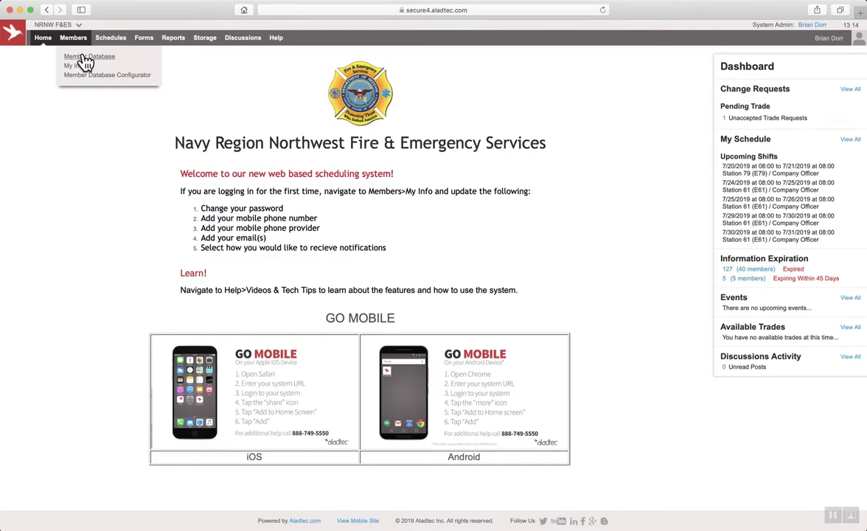
{"action": "left_click", "coordinate": [88, 56]}
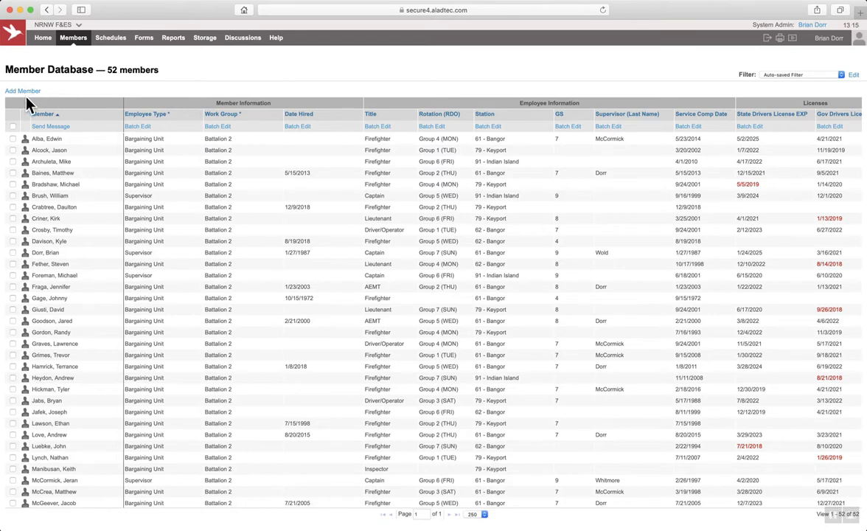
- Add a member named Roy DeSoto with login roydesoto, then move to the password field
{"action": "left_click", "coordinate": [22, 91]}
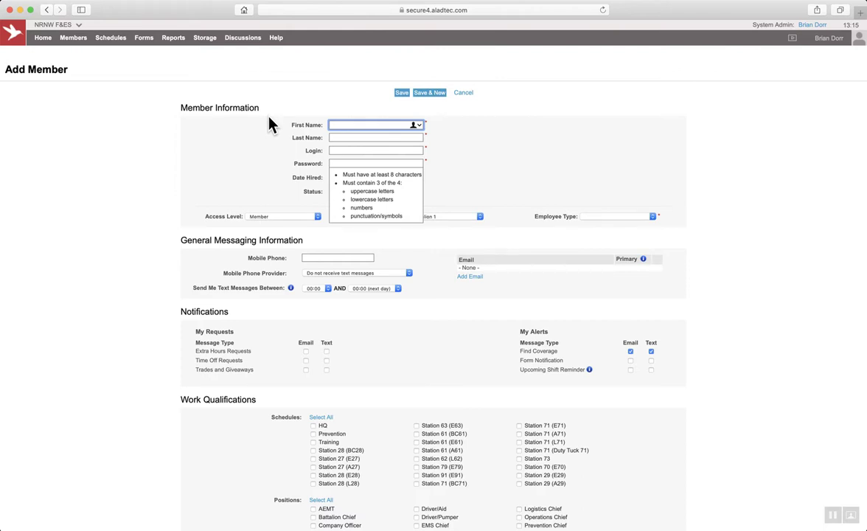
{"action": "type", "text": "t"}
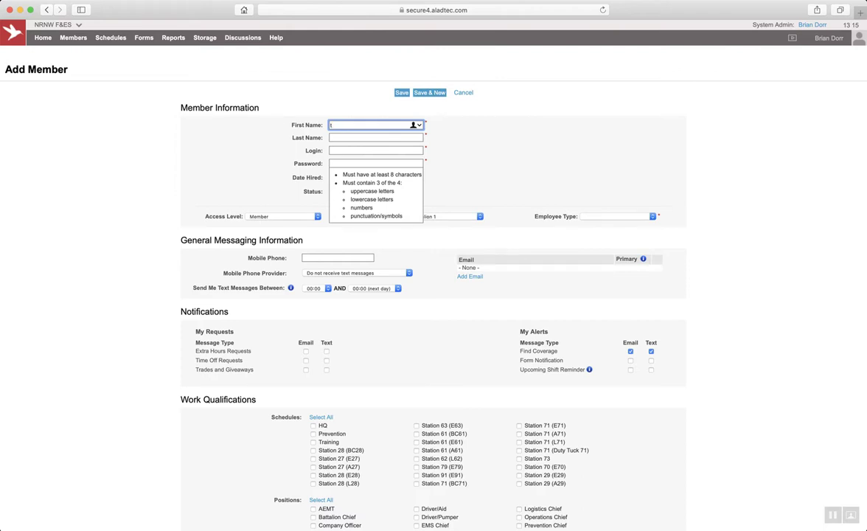
{"action": "type", "text": "D"}
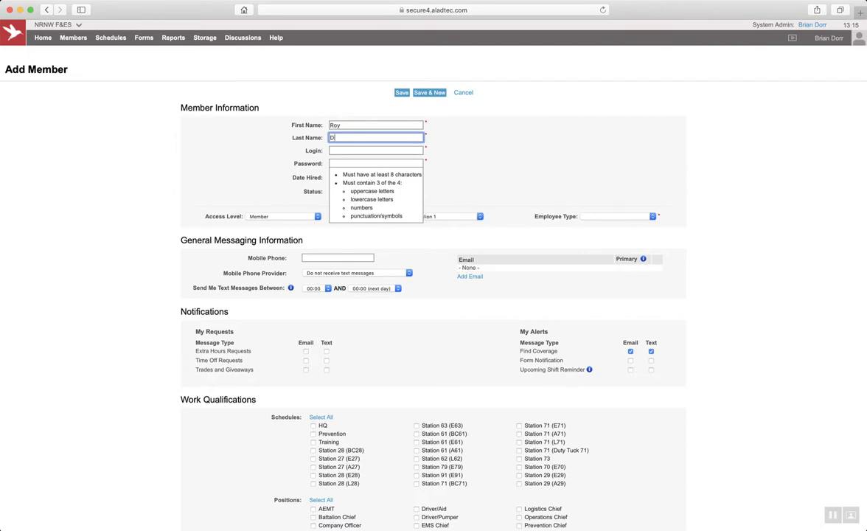
{"action": "type", "text": "eSoto"}
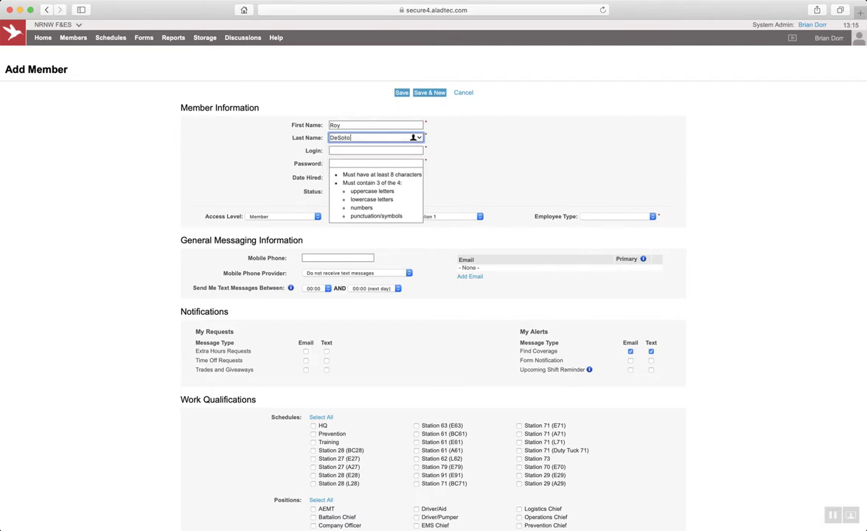
{"action": "left_click", "coordinate": [376, 150]}
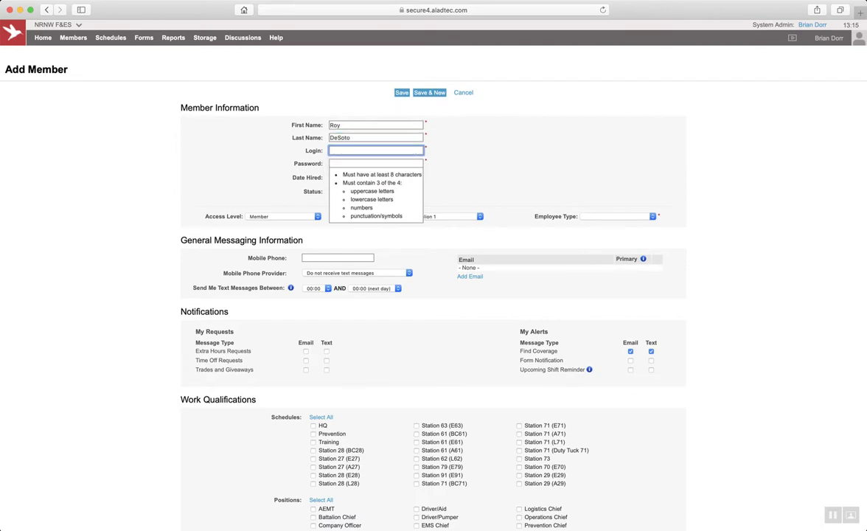
{"action": "type", "text": "roydesot"}
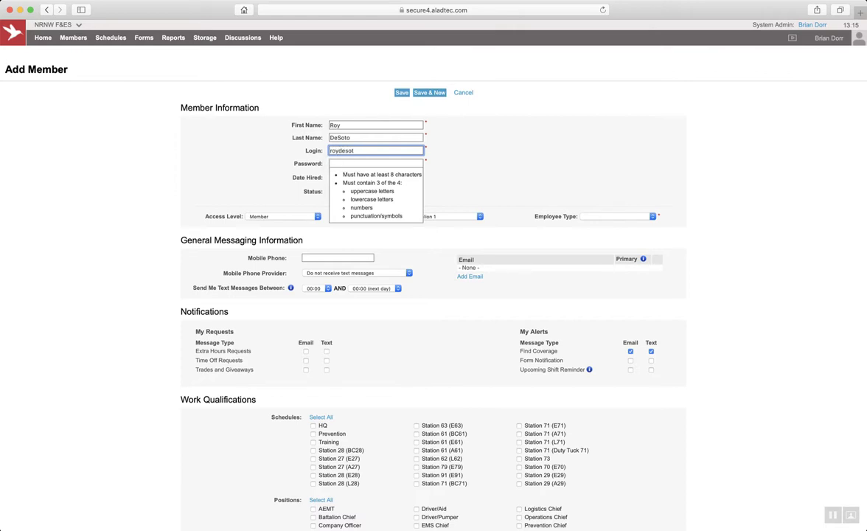
{"action": "left_click", "coordinate": [376, 163]}
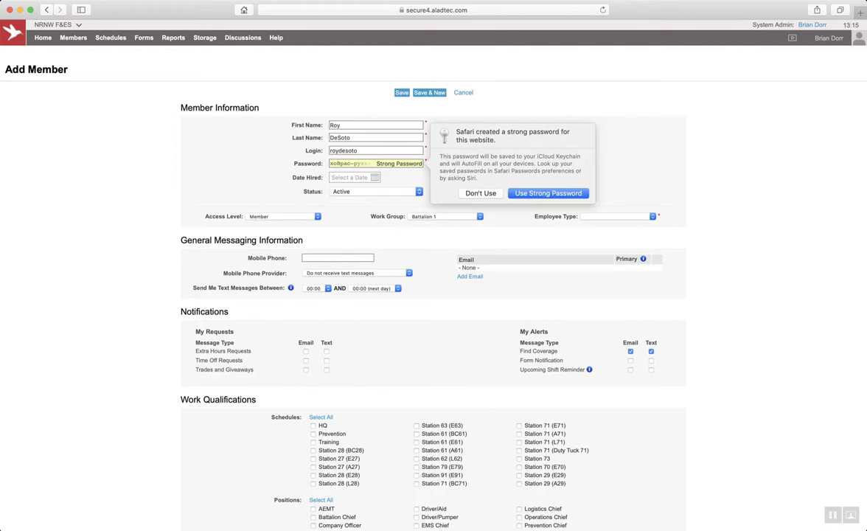
{"action": "left_click", "coordinate": [480, 193]}
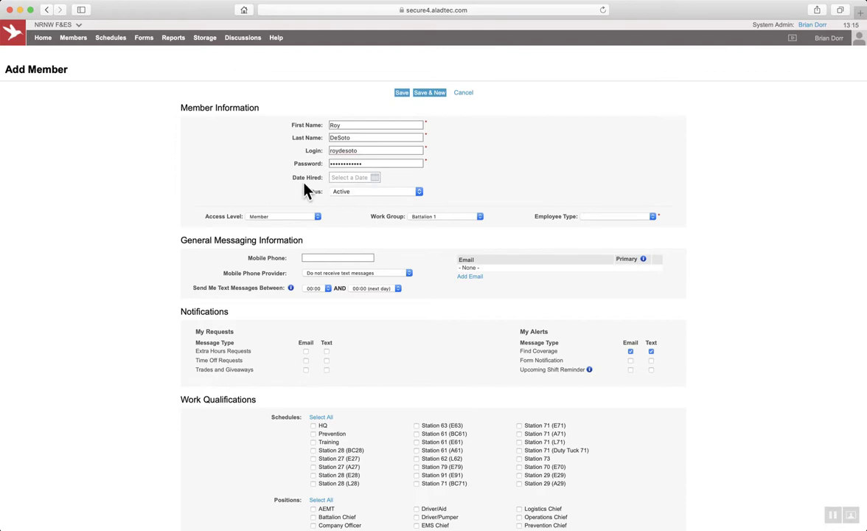
{"action": "mouse_move", "coordinate": [372, 186]}
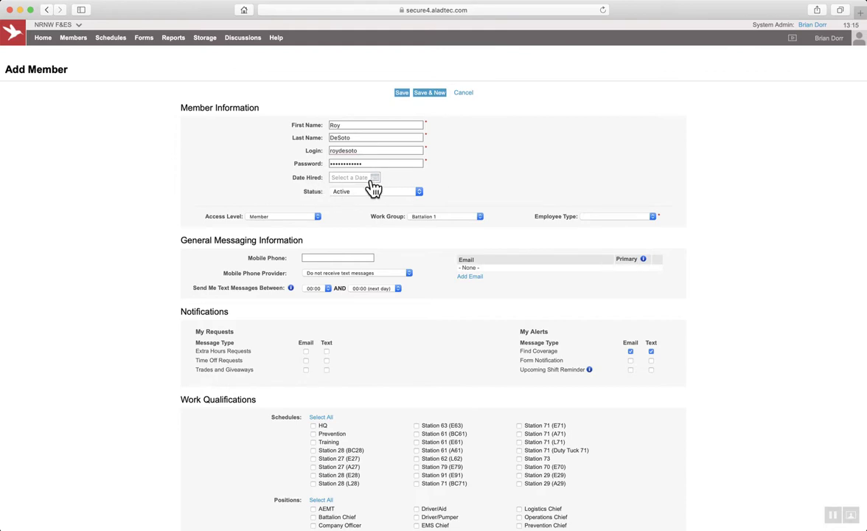
- Set Date Hired to July 16, 2019 and keep Status as Active
{"action": "left_click", "coordinate": [354, 177]}
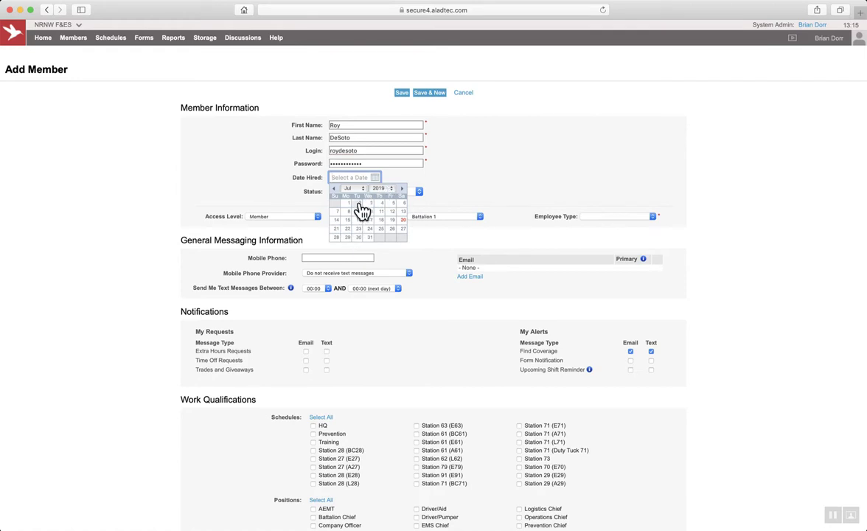
{"action": "left_click", "coordinate": [370, 220]}
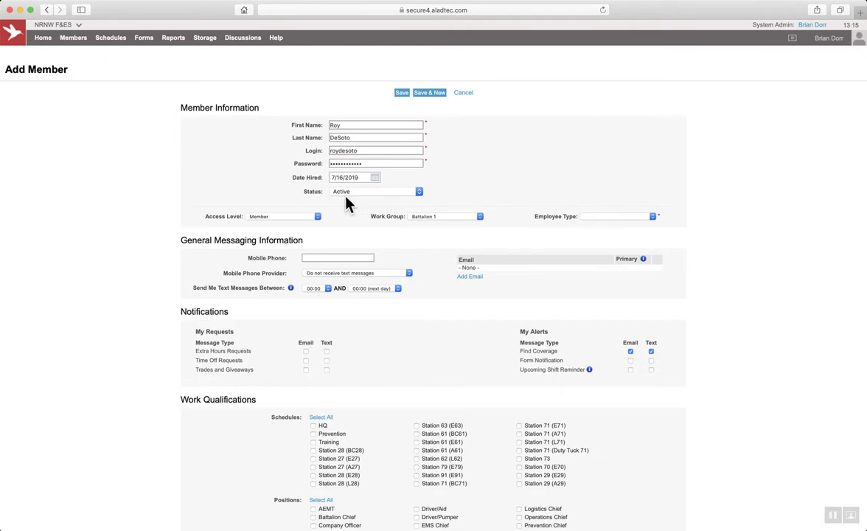
{"action": "mouse_move", "coordinate": [326, 209]}
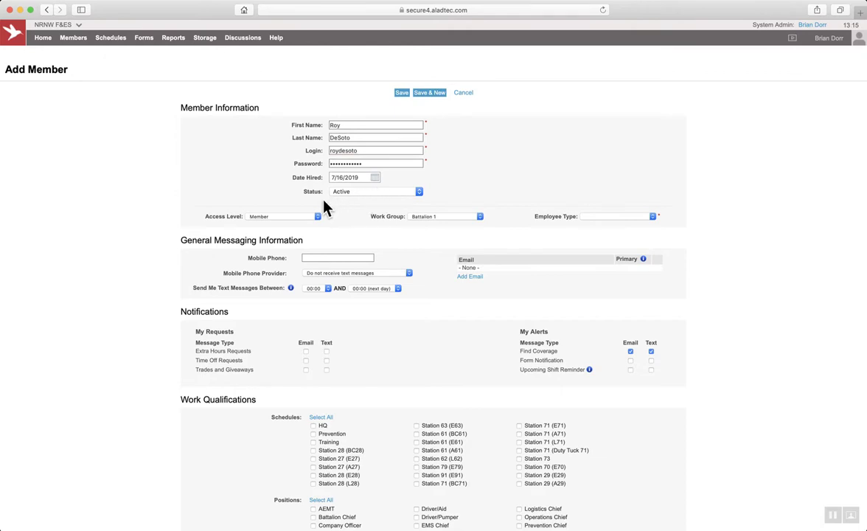
{"action": "left_click", "coordinate": [376, 192]}
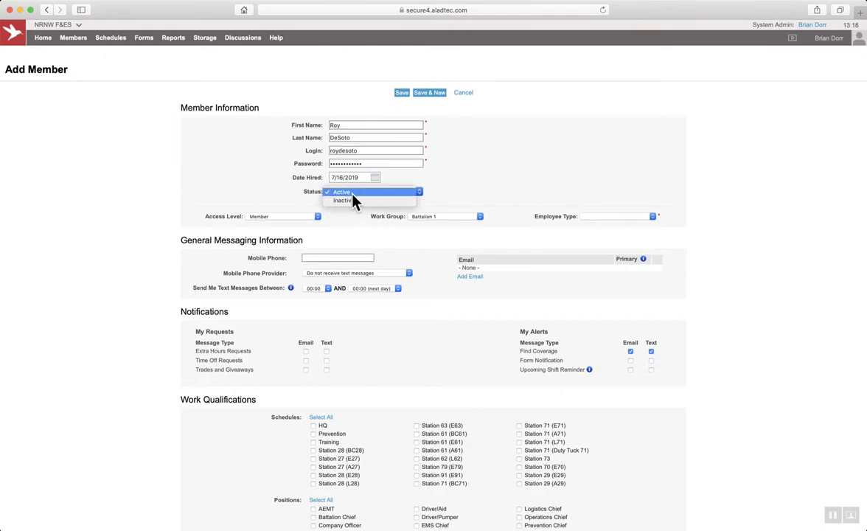
{"action": "left_click", "coordinate": [341, 191]}
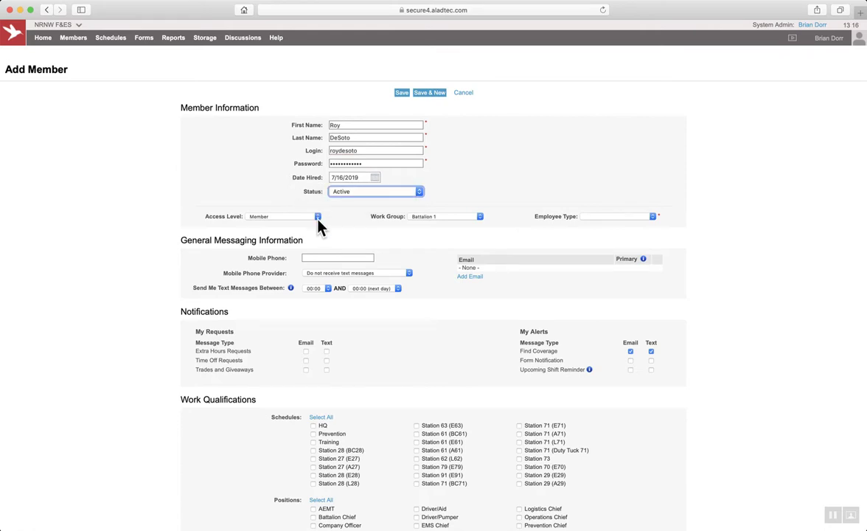
{"action": "mouse_move", "coordinate": [321, 227]}
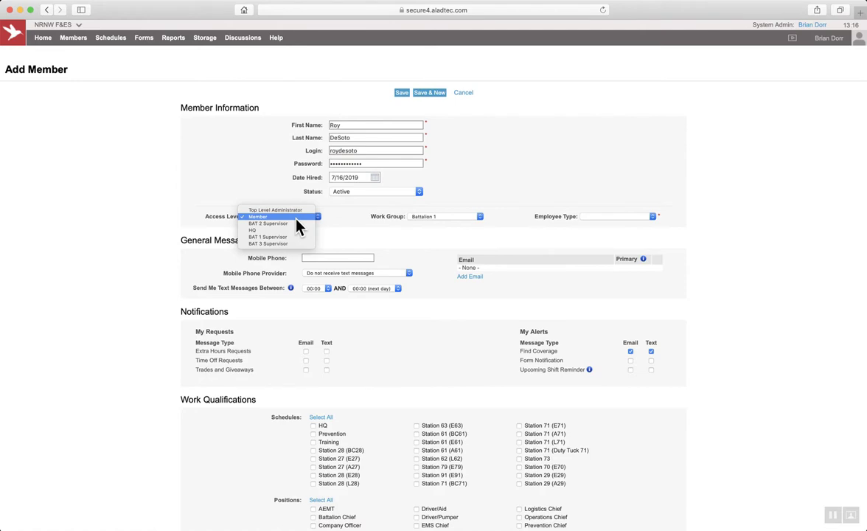
- Choose Member access level, Battalion 2 work group and Bargaining Unit employee type
{"action": "left_click", "coordinate": [258, 216]}
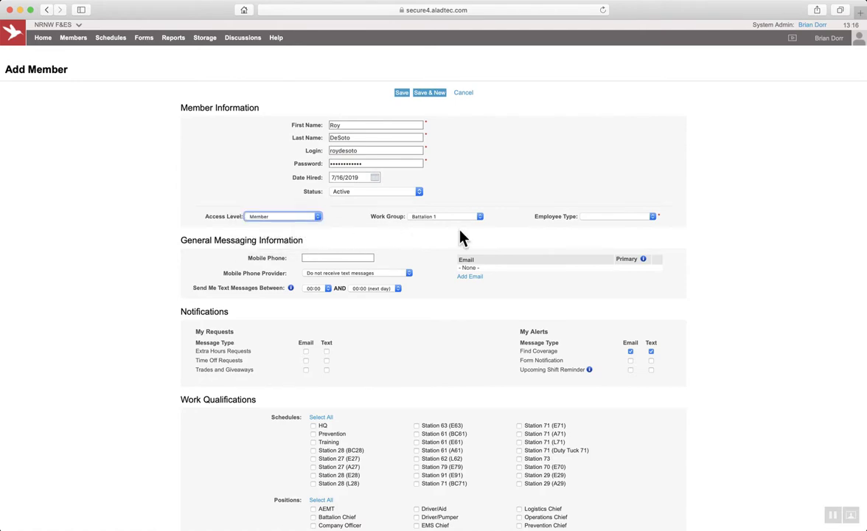
{"action": "left_click", "coordinate": [446, 216]}
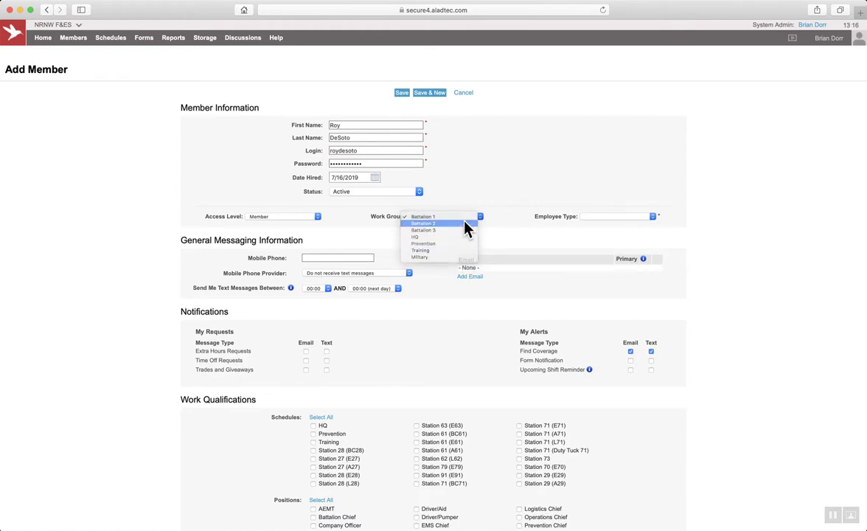
{"action": "left_click", "coordinate": [422, 222]}
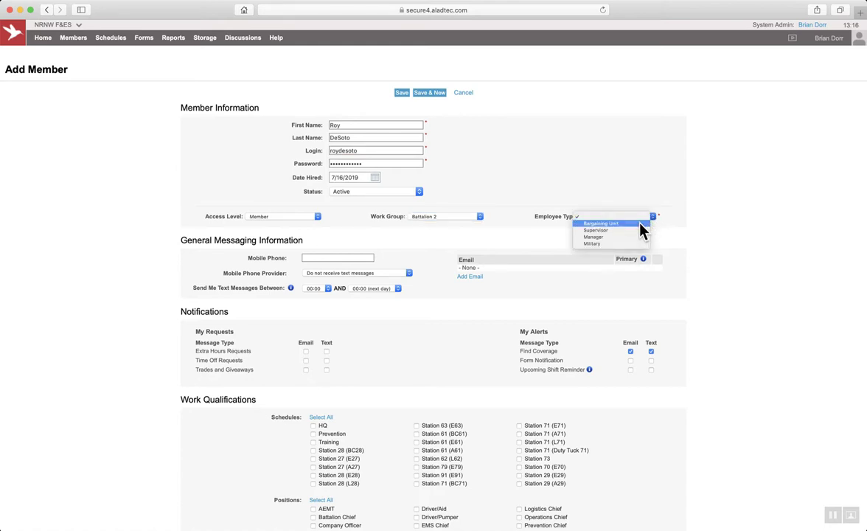
{"action": "left_click", "coordinate": [602, 223]}
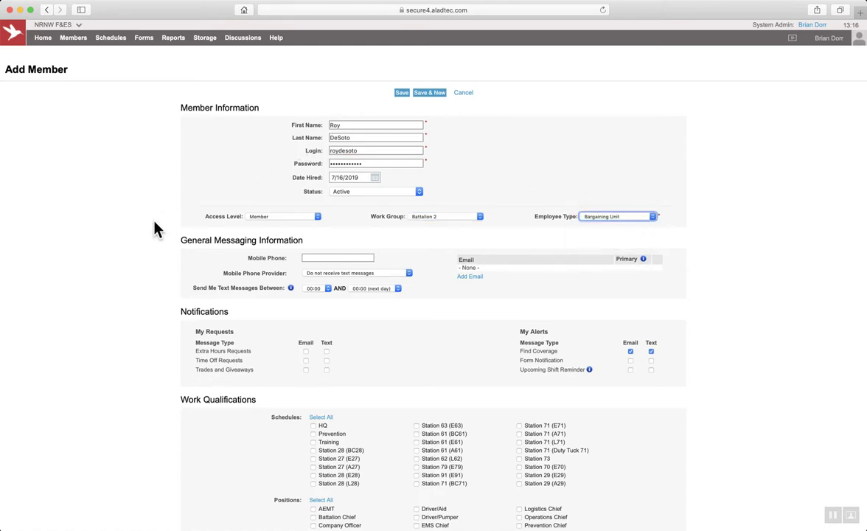
{"action": "mouse_move", "coordinate": [154, 276]}
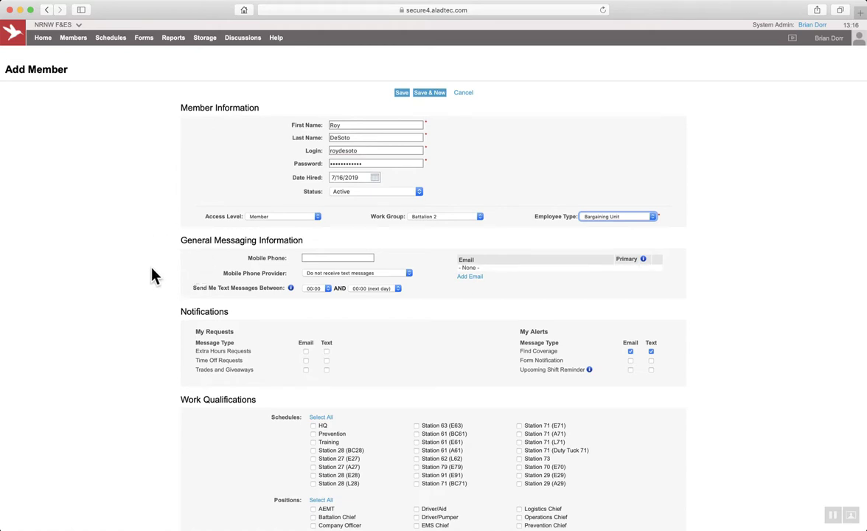
{"action": "mouse_move", "coordinate": [162, 289]}
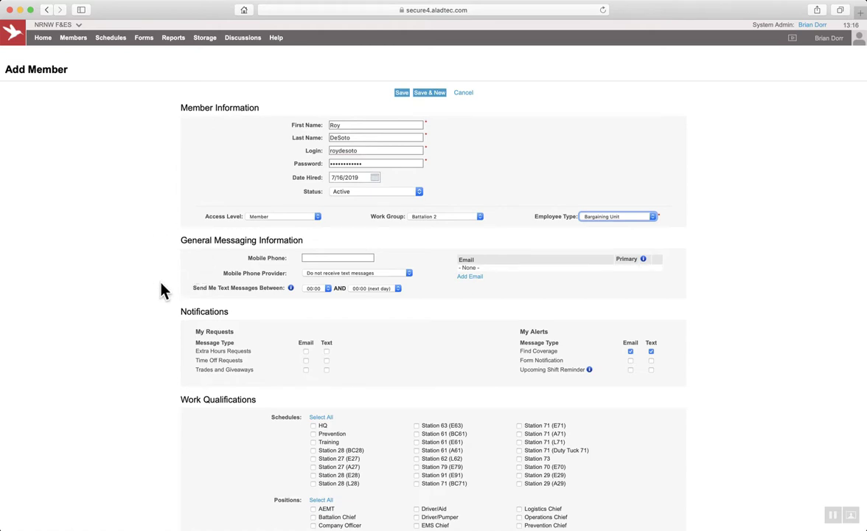
{"action": "mouse_move", "coordinate": [225, 267]}
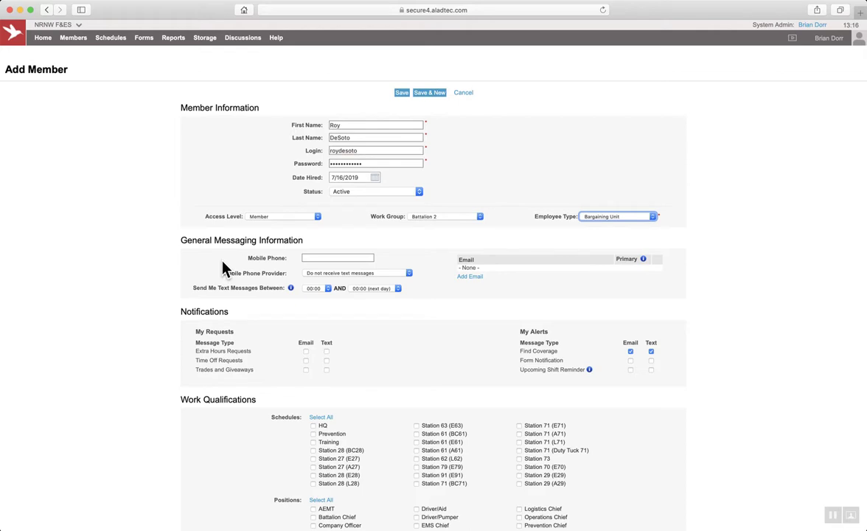
{"action": "mouse_move", "coordinate": [235, 287]}
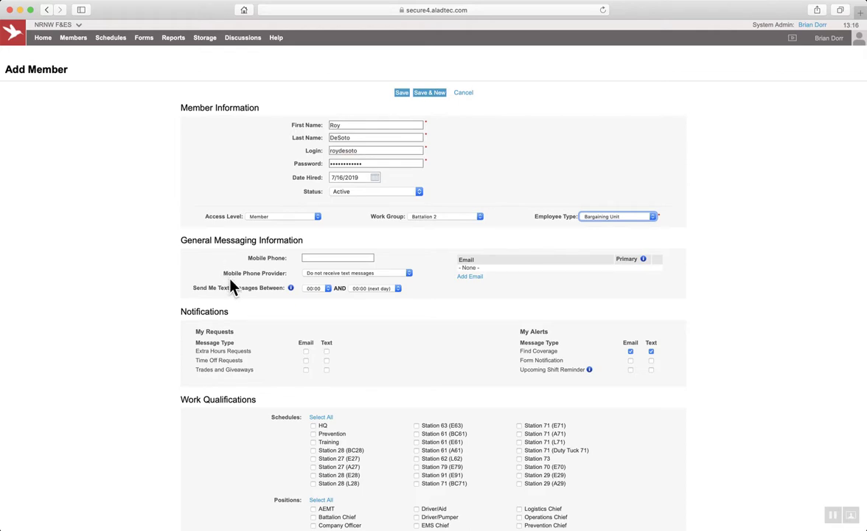
{"action": "mouse_move", "coordinate": [538, 290]}
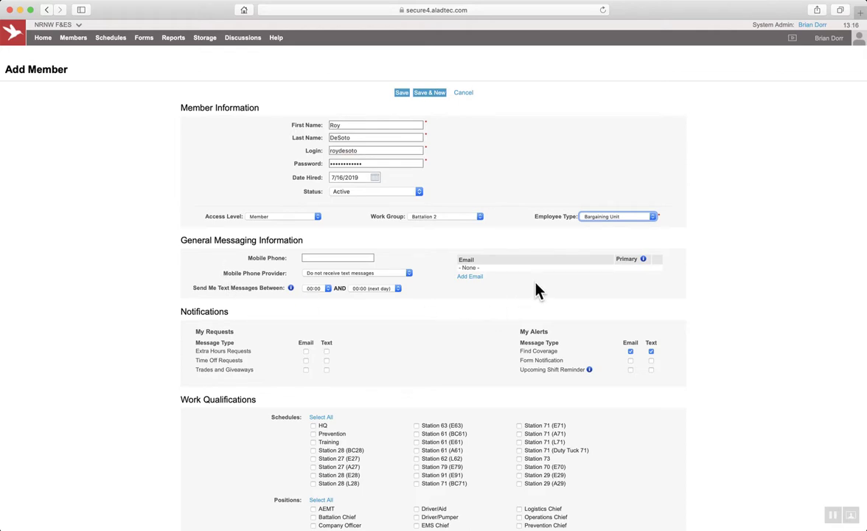
{"action": "mouse_move", "coordinate": [144, 361]}
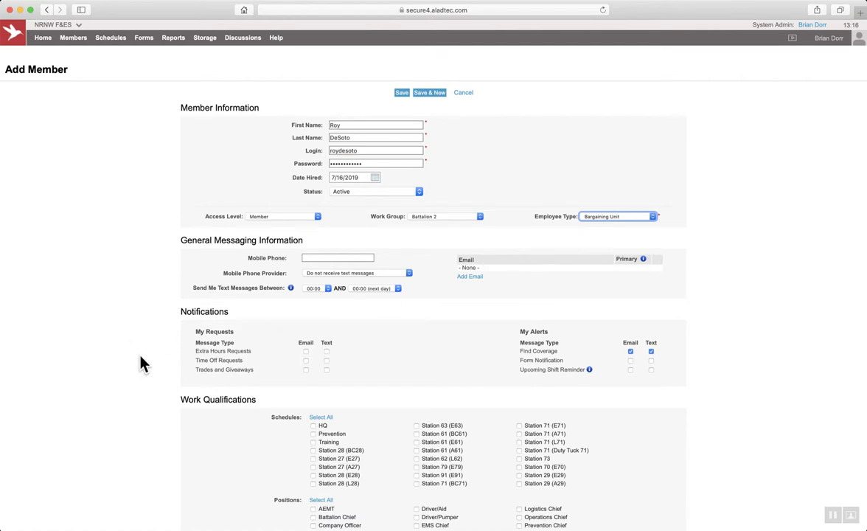
{"action": "mouse_move", "coordinate": [174, 341]}
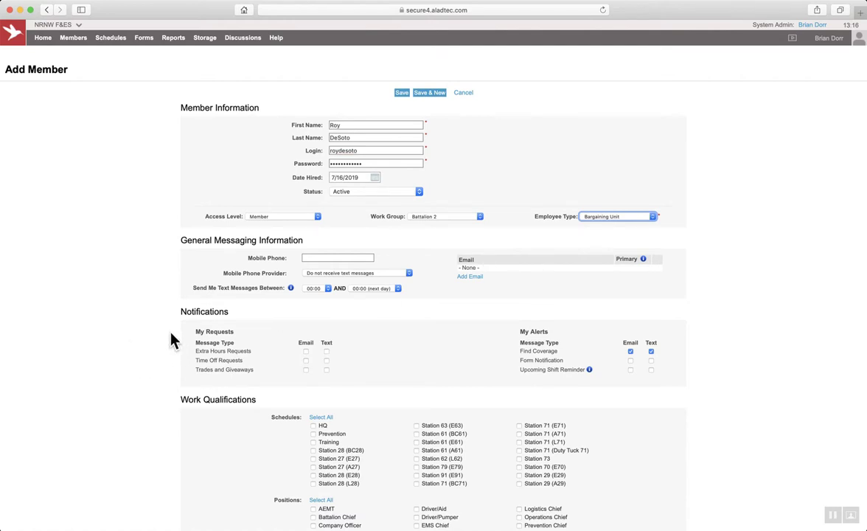
{"action": "mouse_move", "coordinate": [150, 382]}
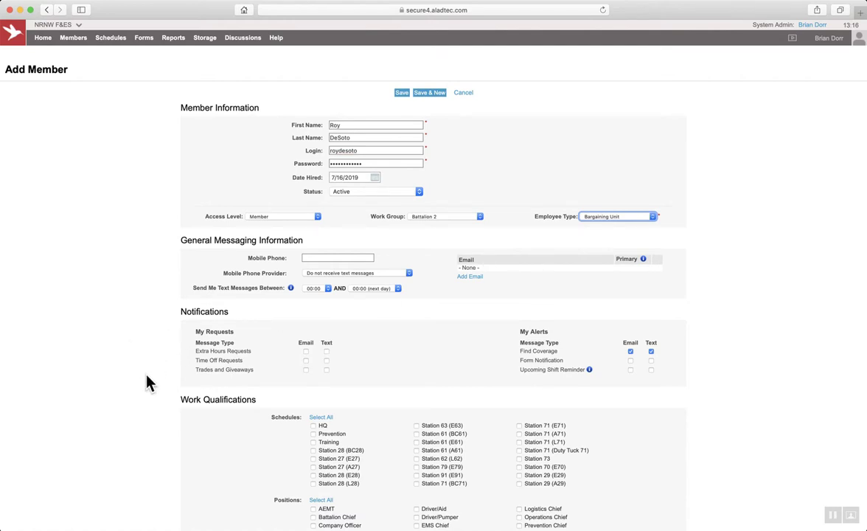
- Tick the Station 62 (L62), 79 (E79) and 91 (E91) schedules and the Firefighter position
{"action": "scroll", "scroll_direction": "down", "scroll_amount": 3}
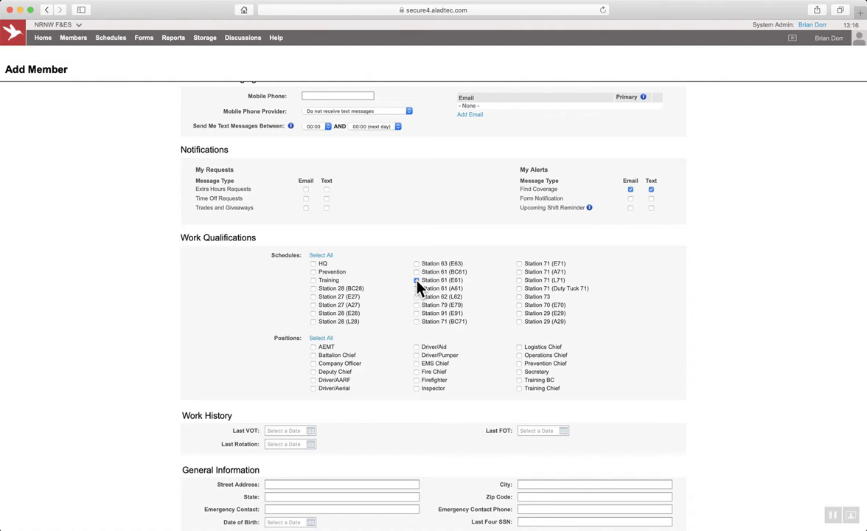
{"action": "left_click", "coordinate": [417, 280]}
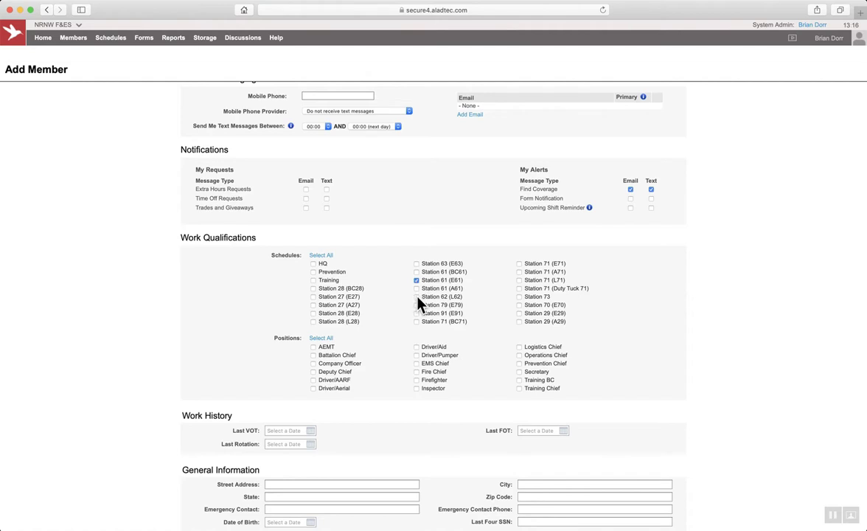
{"action": "left_click", "coordinate": [416, 296]}
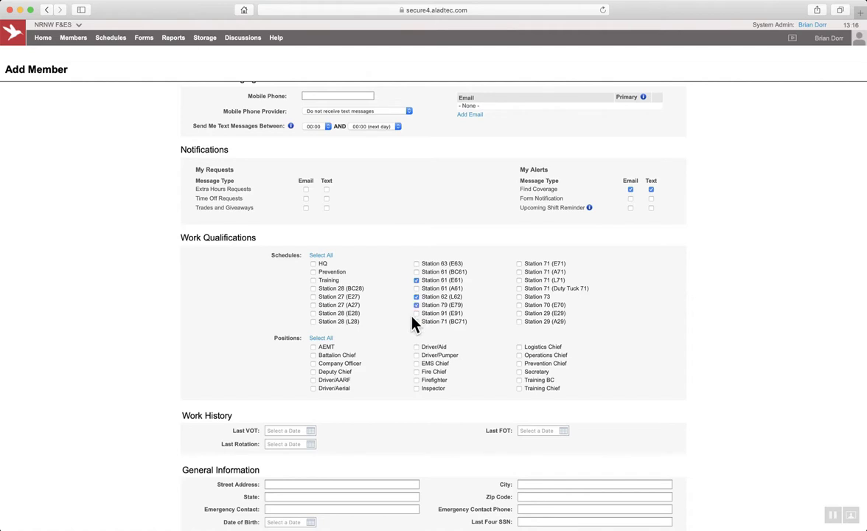
{"action": "left_click", "coordinate": [417, 313]}
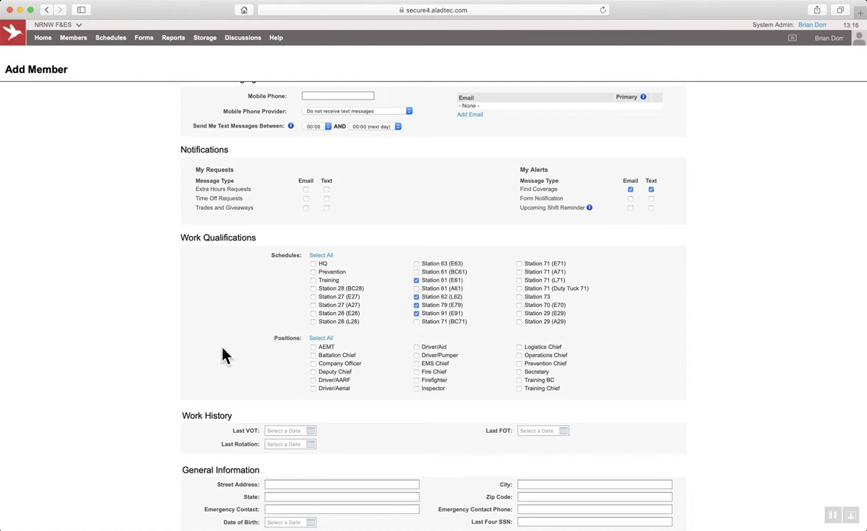
{"action": "scroll", "scroll_direction": "down", "scroll_amount": 3}
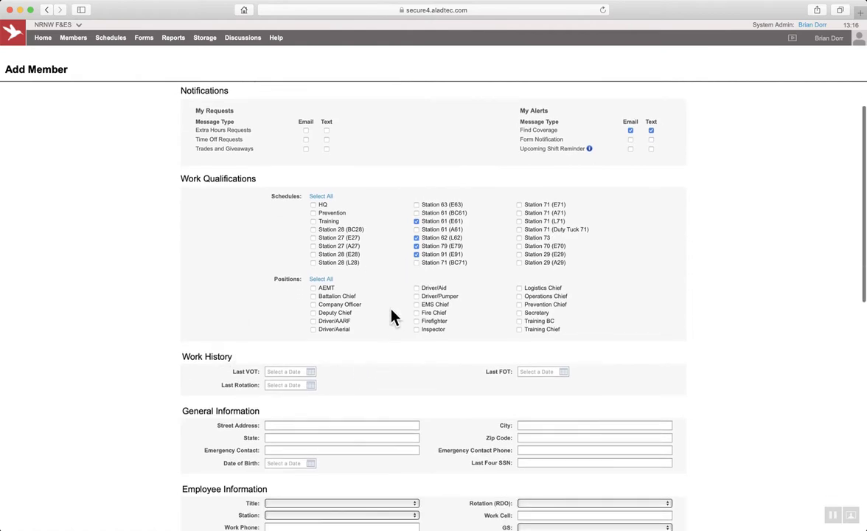
{"action": "mouse_move", "coordinate": [423, 333]}
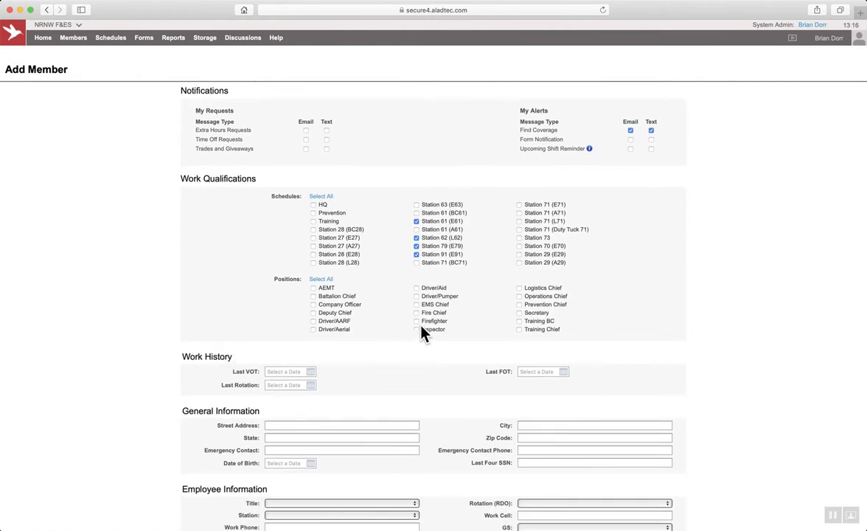
{"action": "left_click", "coordinate": [417, 321]}
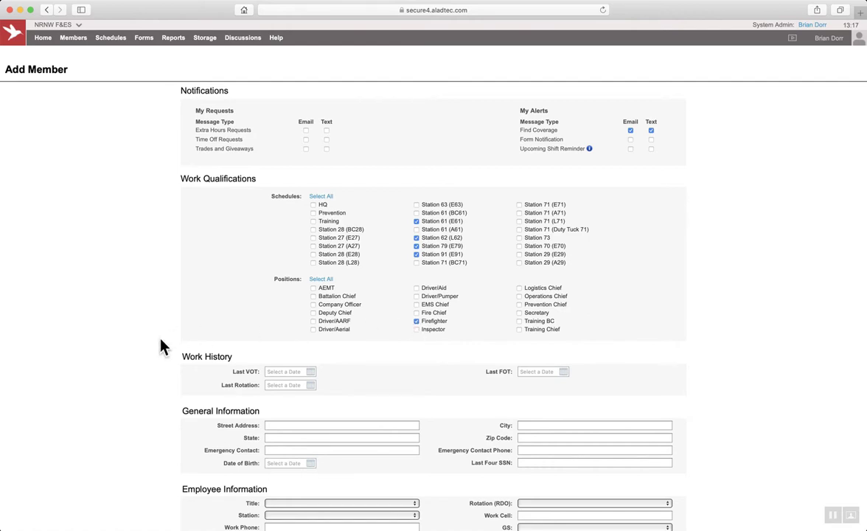
{"action": "scroll", "scroll_direction": "down", "scroll_amount": 3}
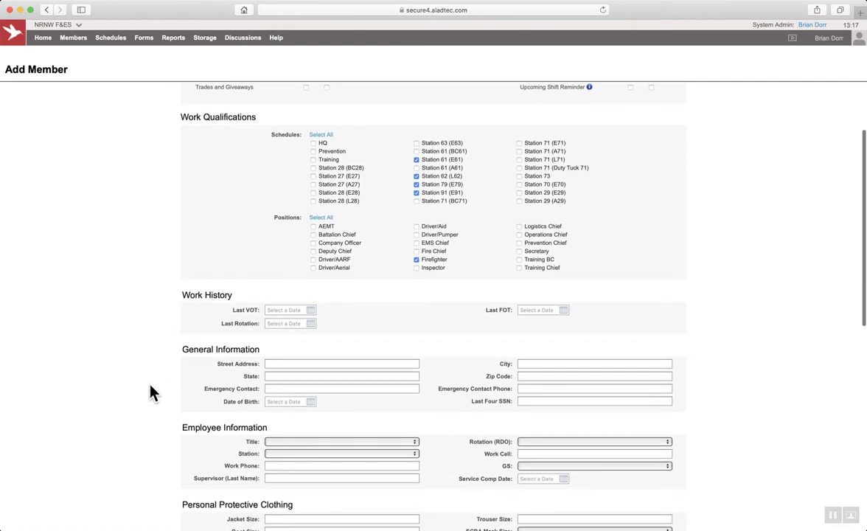
{"action": "scroll", "scroll_direction": "down", "scroll_amount": 3}
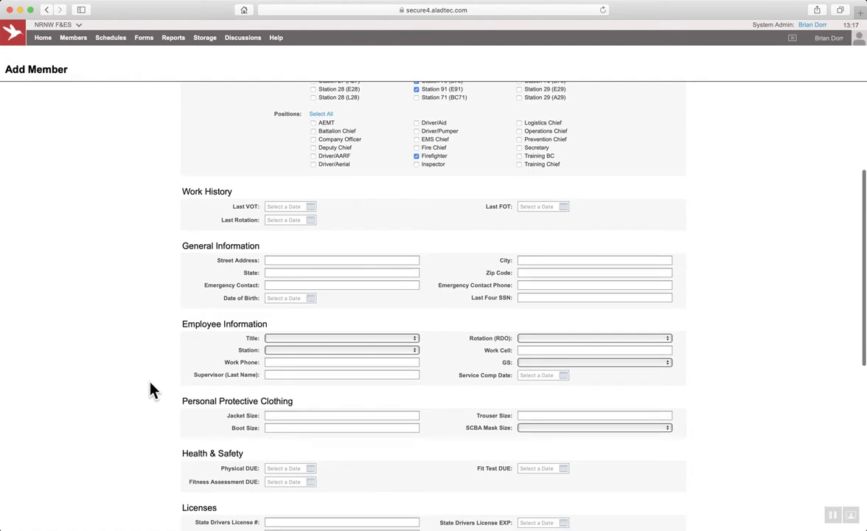
{"action": "scroll", "scroll_direction": "down", "scroll_amount": 3}
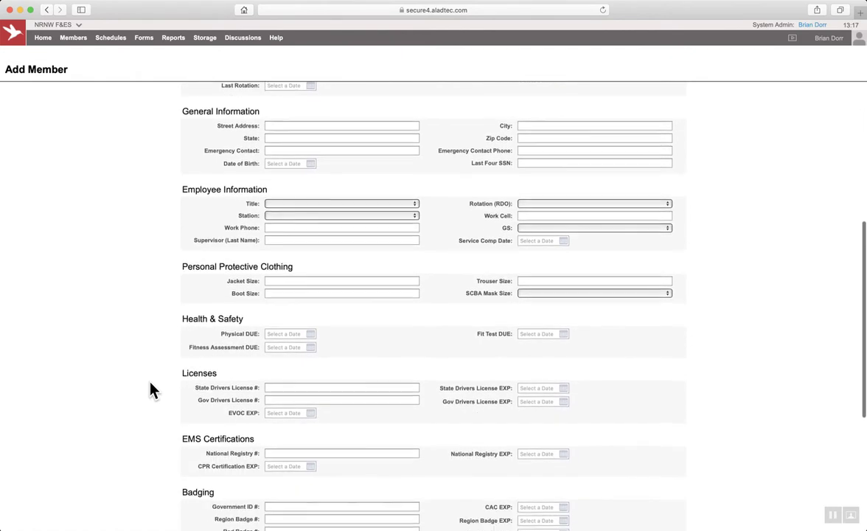
{"action": "scroll", "scroll_direction": "down", "scroll_amount": 3}
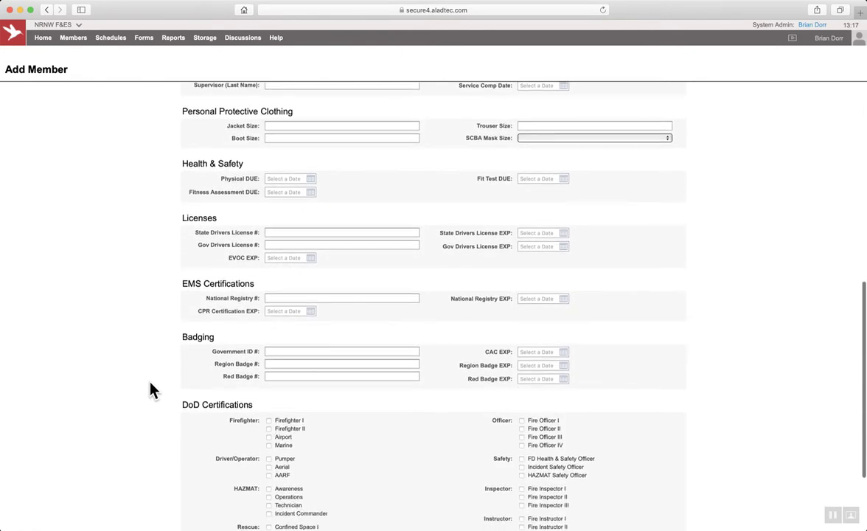
{"action": "scroll", "scroll_direction": "down", "scroll_amount": 3}
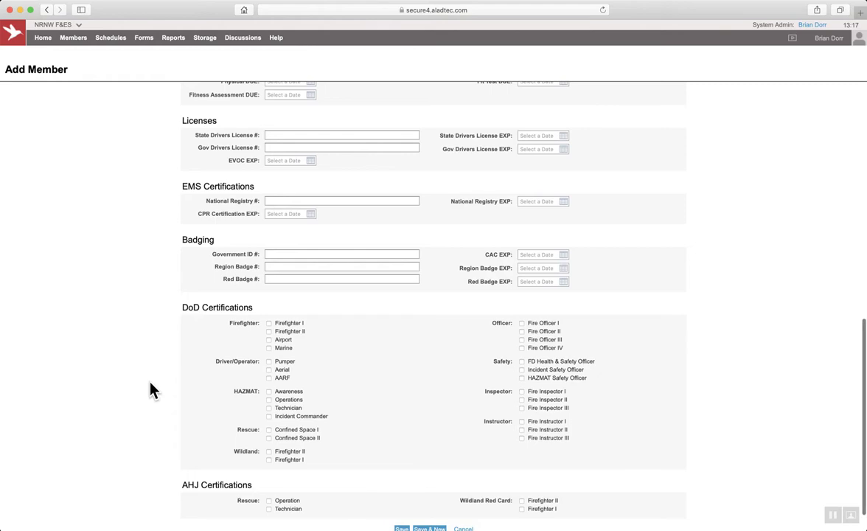
{"action": "scroll", "scroll_direction": "up", "scroll_amount": 3}
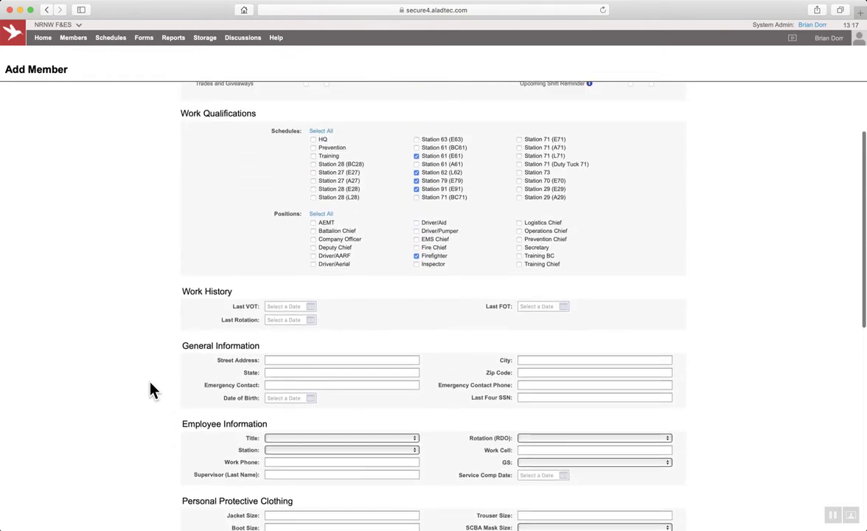
{"action": "scroll", "scroll_direction": "up", "scroll_amount": 3}
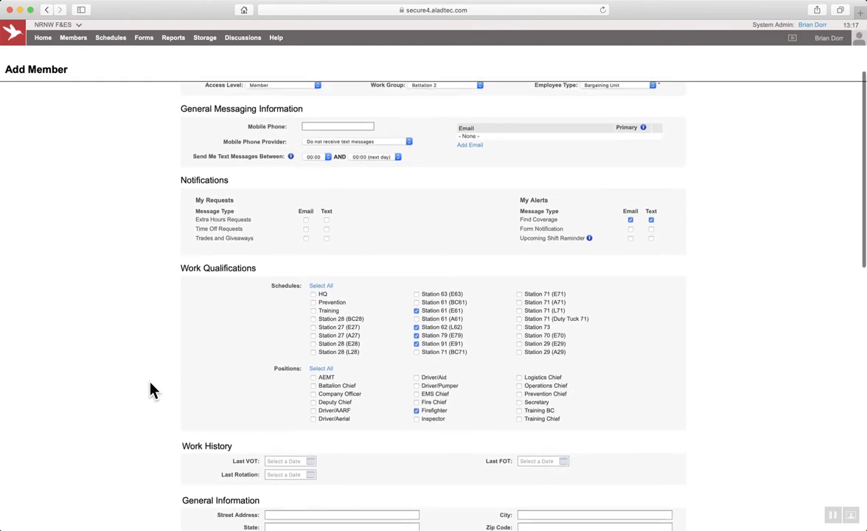
{"action": "scroll", "scroll_direction": "up", "scroll_amount": 3}
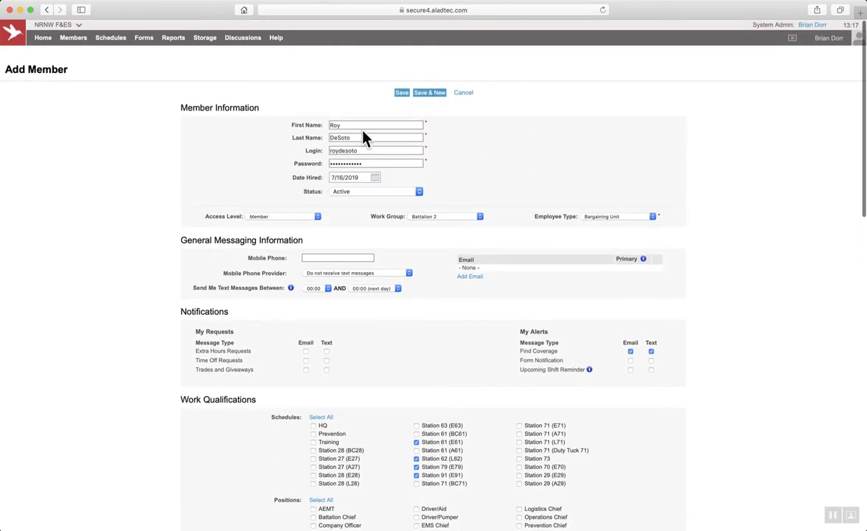
- Save Roy DeSoto without a primary email and decline Safari's password-saving prompt
{"action": "left_click", "coordinate": [401, 92]}
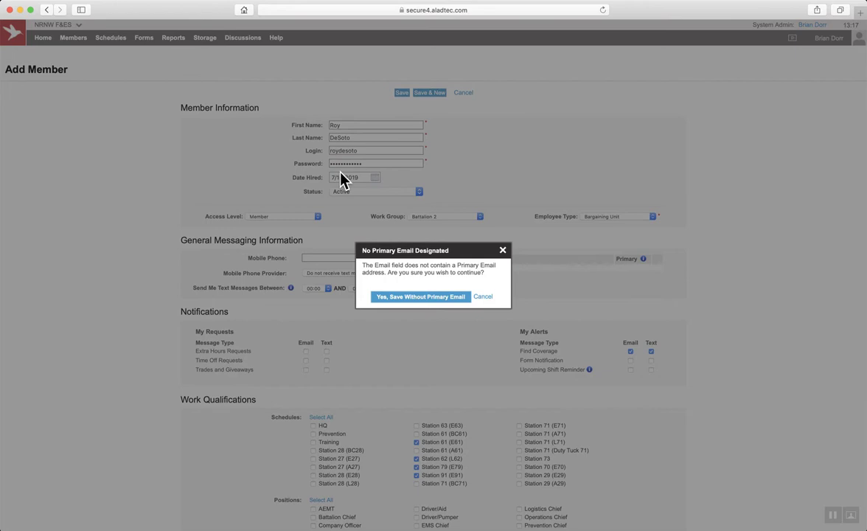
{"action": "left_click", "coordinate": [420, 296]}
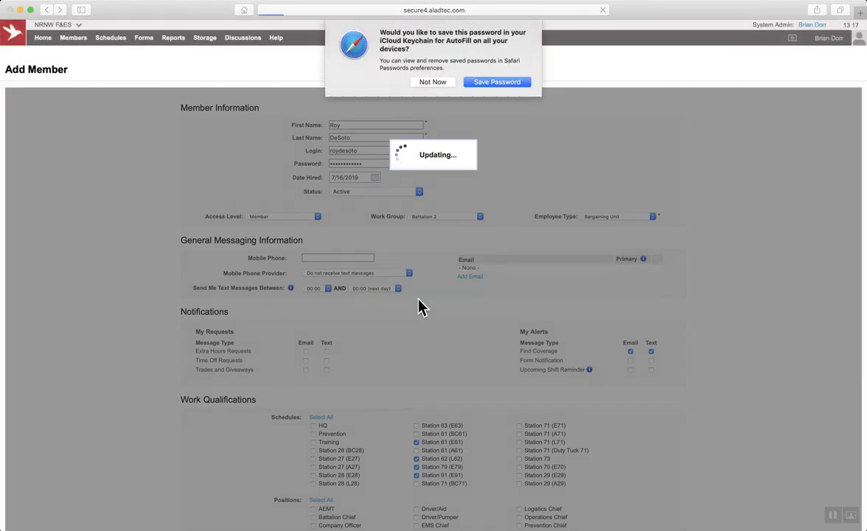
{"action": "left_click", "coordinate": [432, 81]}
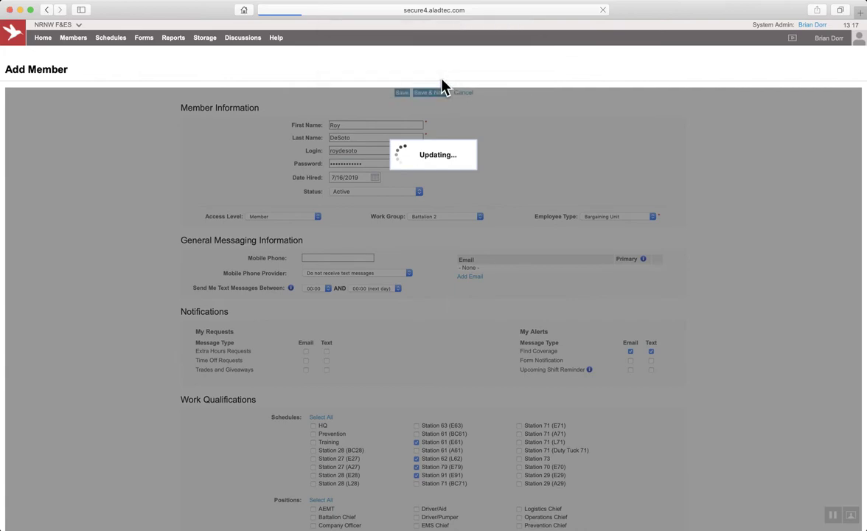
{"action": "left_click", "coordinate": [401, 93]}
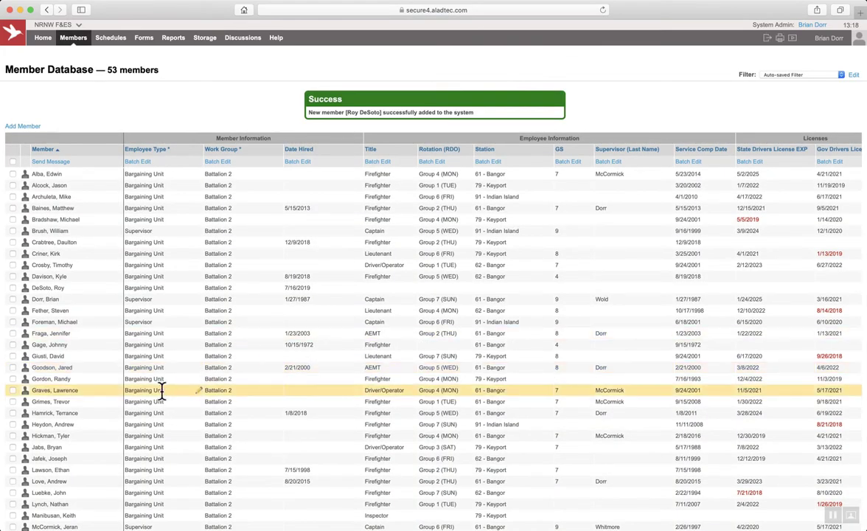
{"action": "mouse_move", "coordinate": [85, 288]}
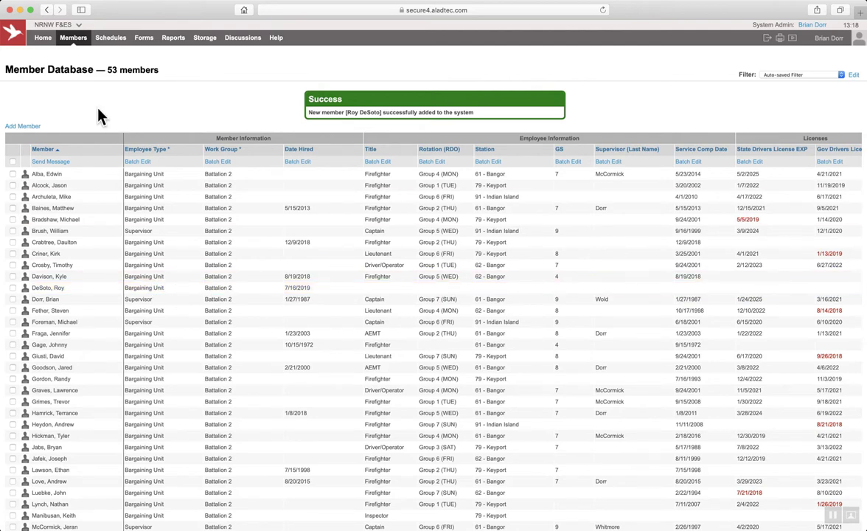
{"action": "left_click", "coordinate": [42, 37]}
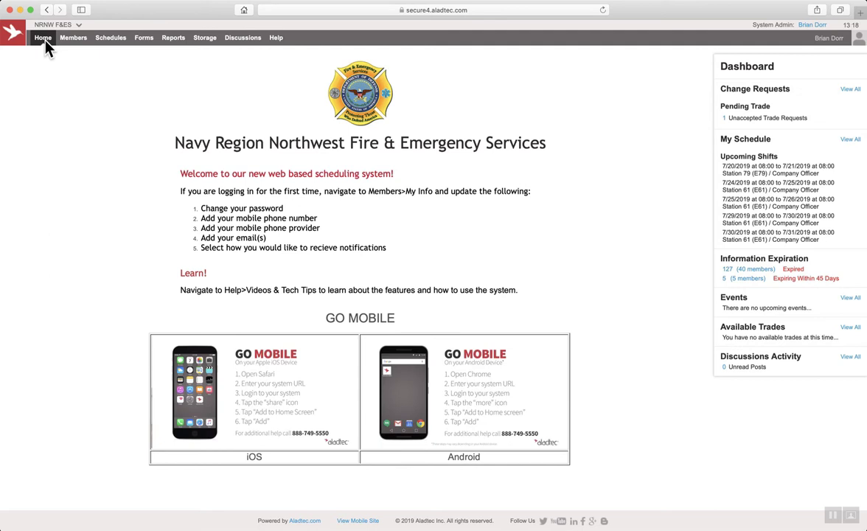
{"action": "left_click", "coordinate": [42, 37]}
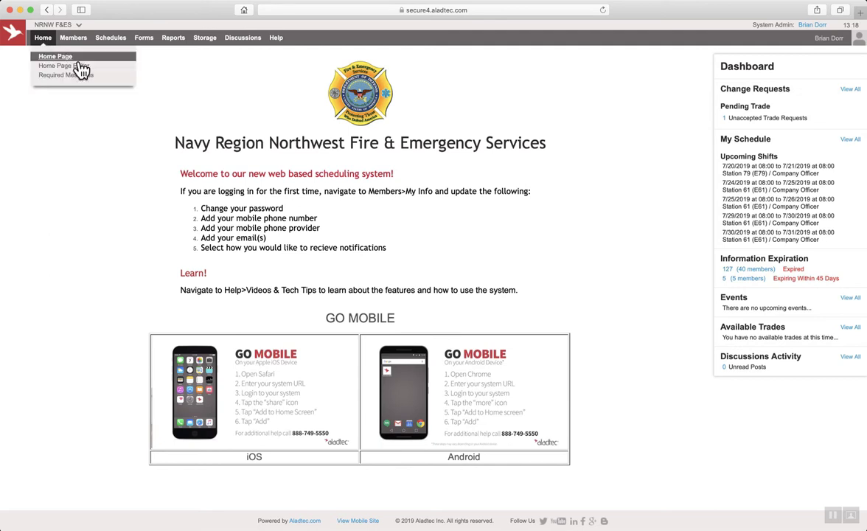
{"action": "mouse_move", "coordinate": [685, 79]}
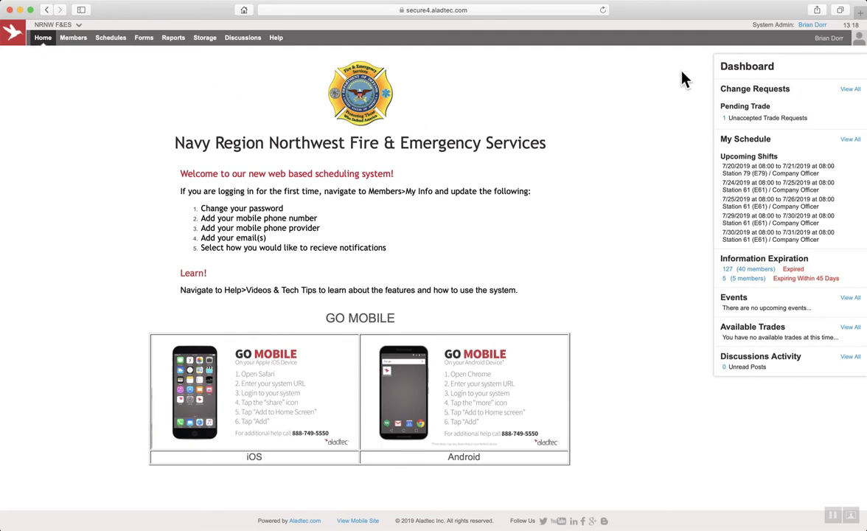
{"action": "mouse_move", "coordinate": [809, 41]}
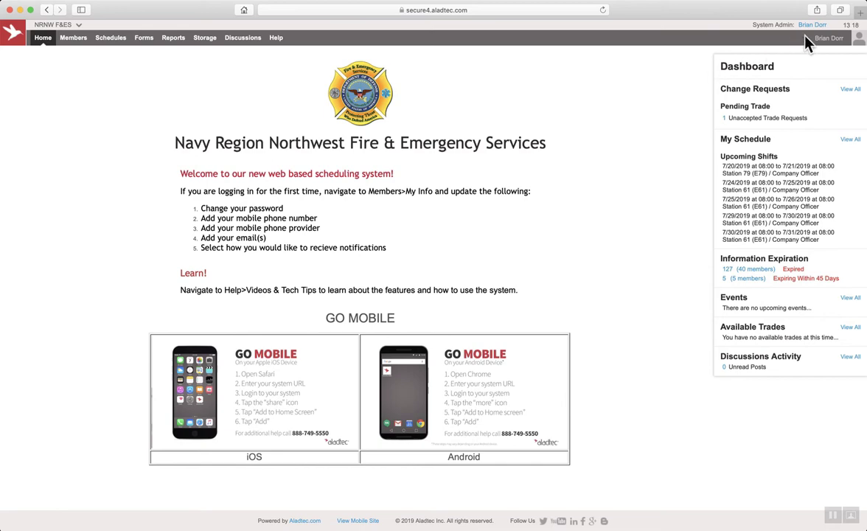